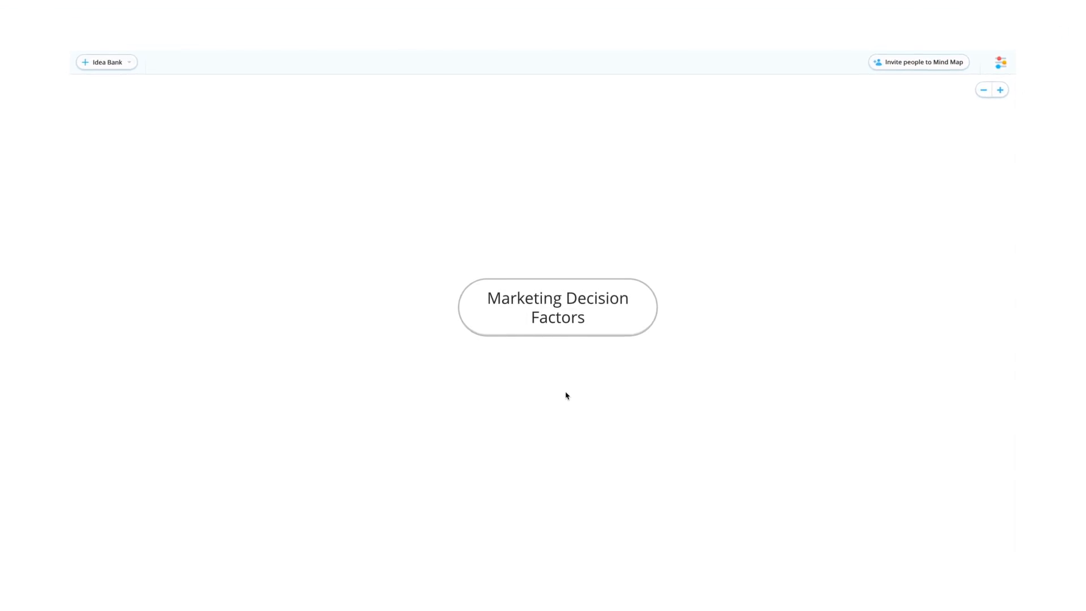
- Add a branch named Influencers on the left side of the Marketing Decision Factors central idea
left_click(556, 308)
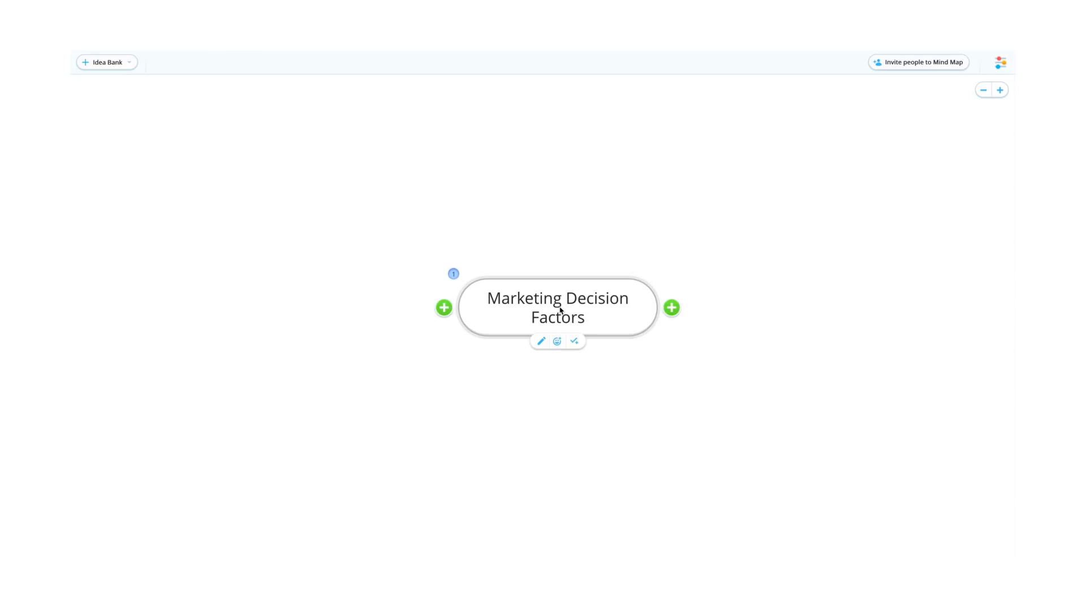
left_click(443, 307)
type("Influencers")
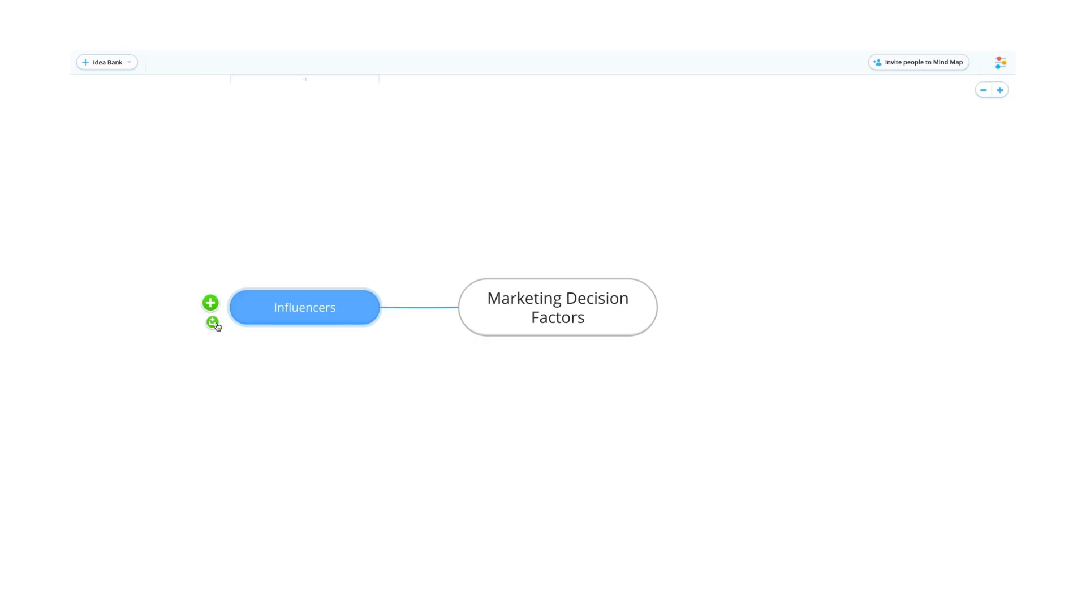
left_click(210, 302)
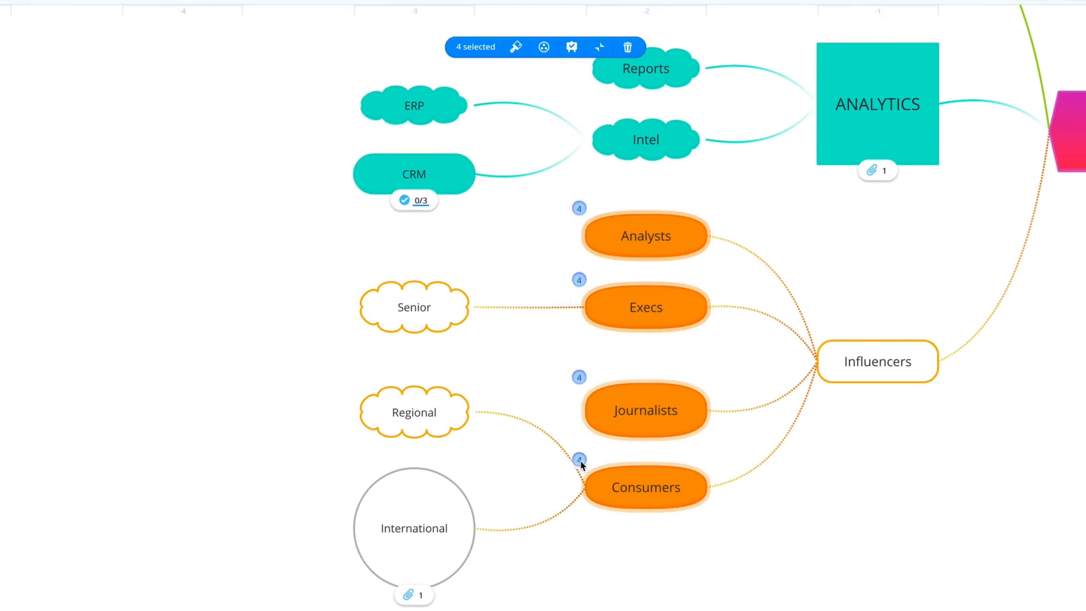
- Put Analysts, Execs, Journalists and Consumers into a 'Sources' category, then categorize Senior and Regional
left_click(516, 47)
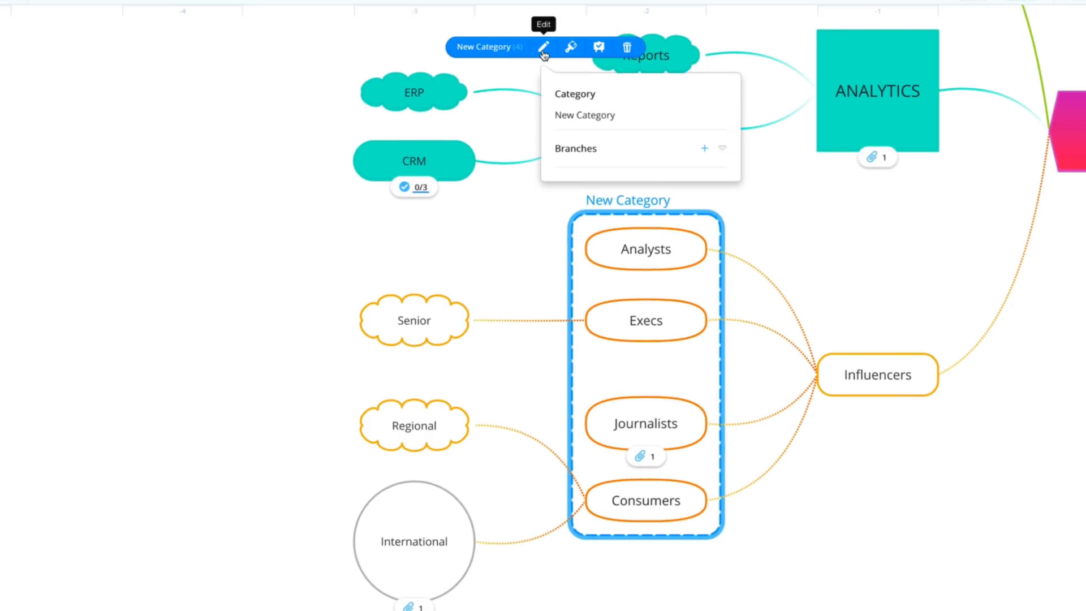
type("Sources")
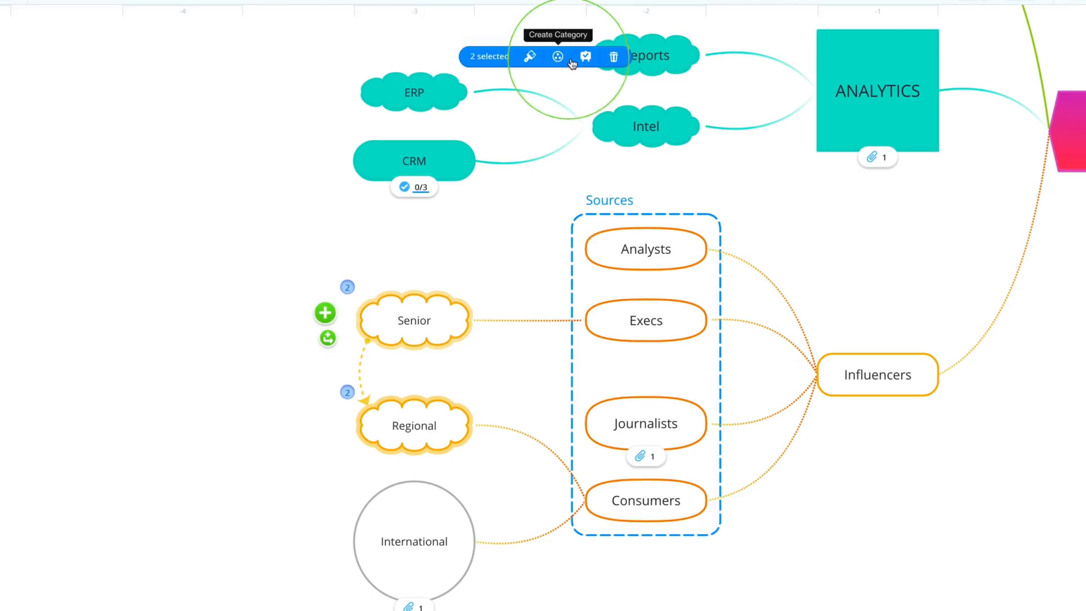
left_click(556, 56)
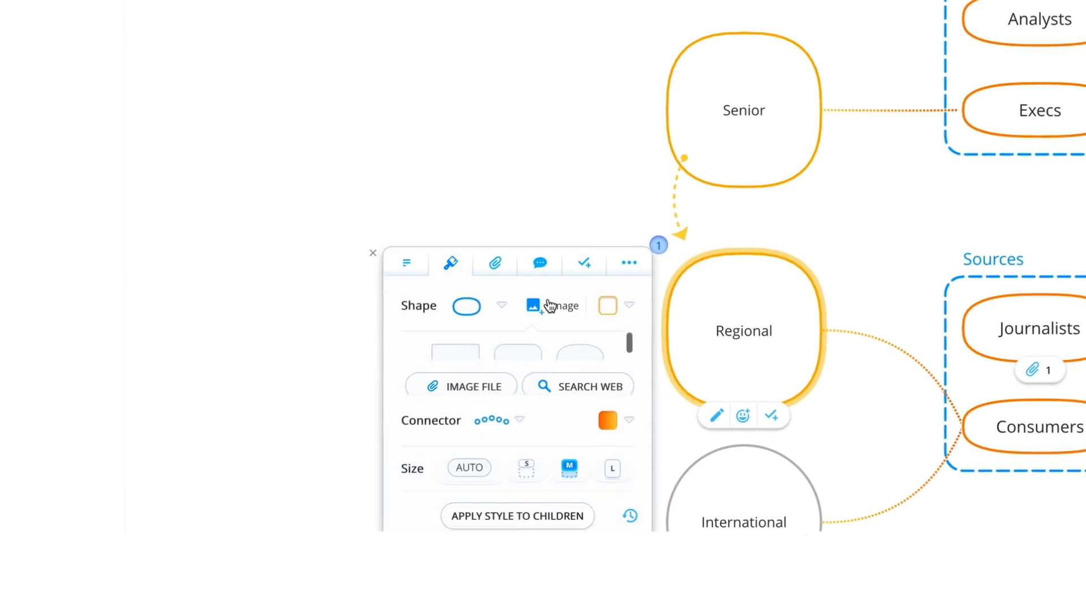
- Run a web image search for 'Map' as the Regional branch's cover image
left_click(588, 386)
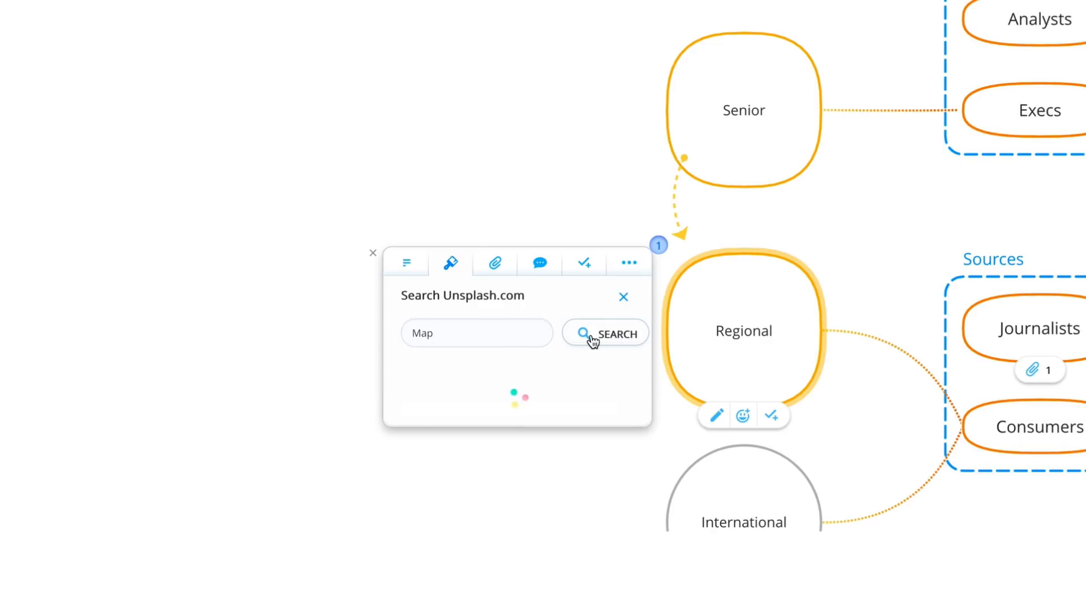
left_click(604, 333)
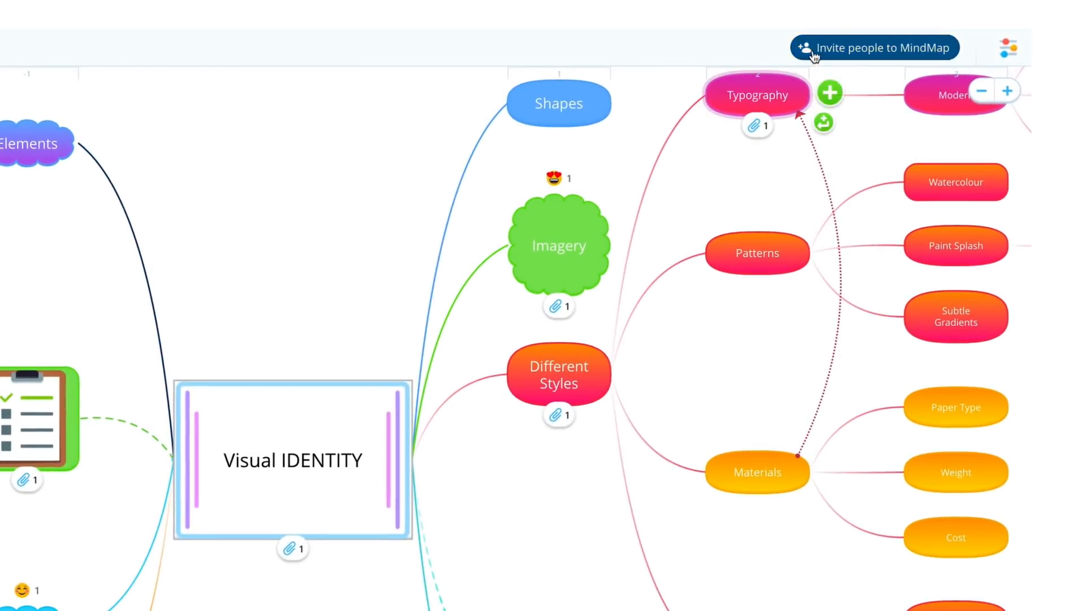
- Invite a member to the map and post 'We need more natural' on Imagery
left_click(873, 47)
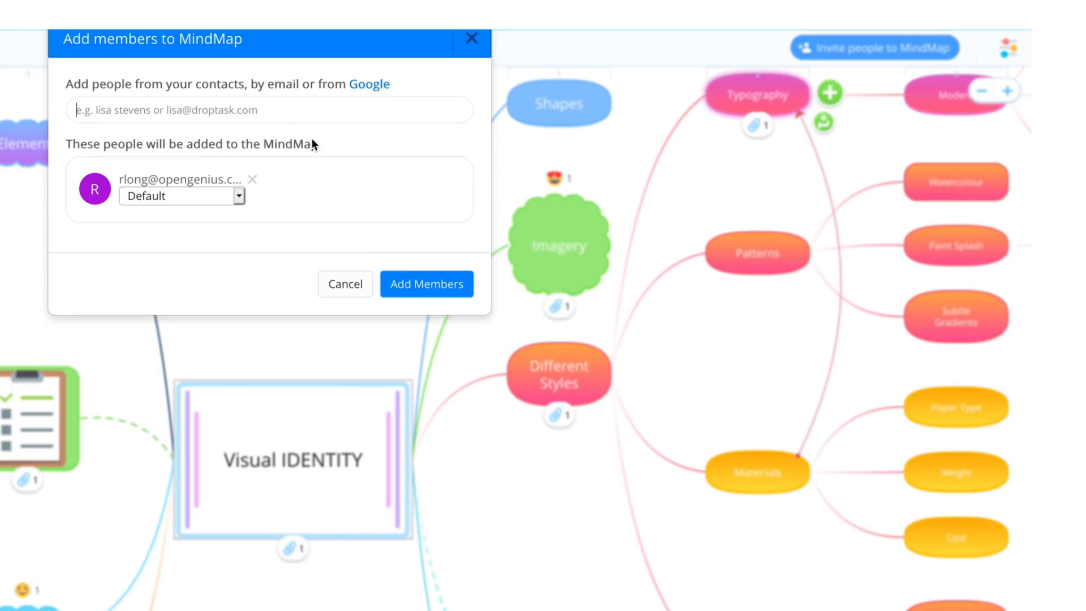
left_click(426, 284)
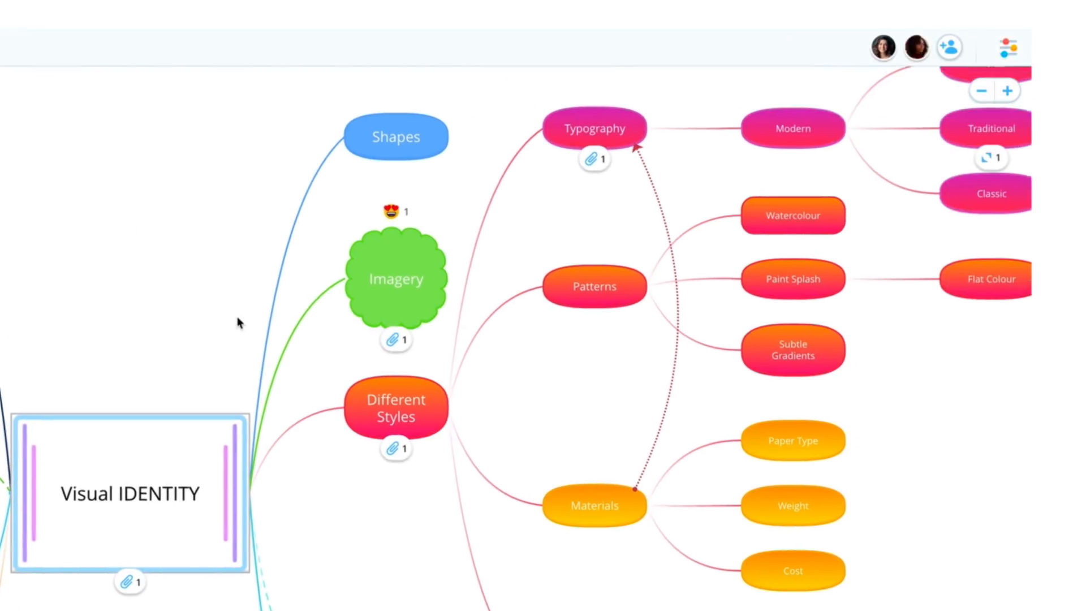
left_click(649, 231)
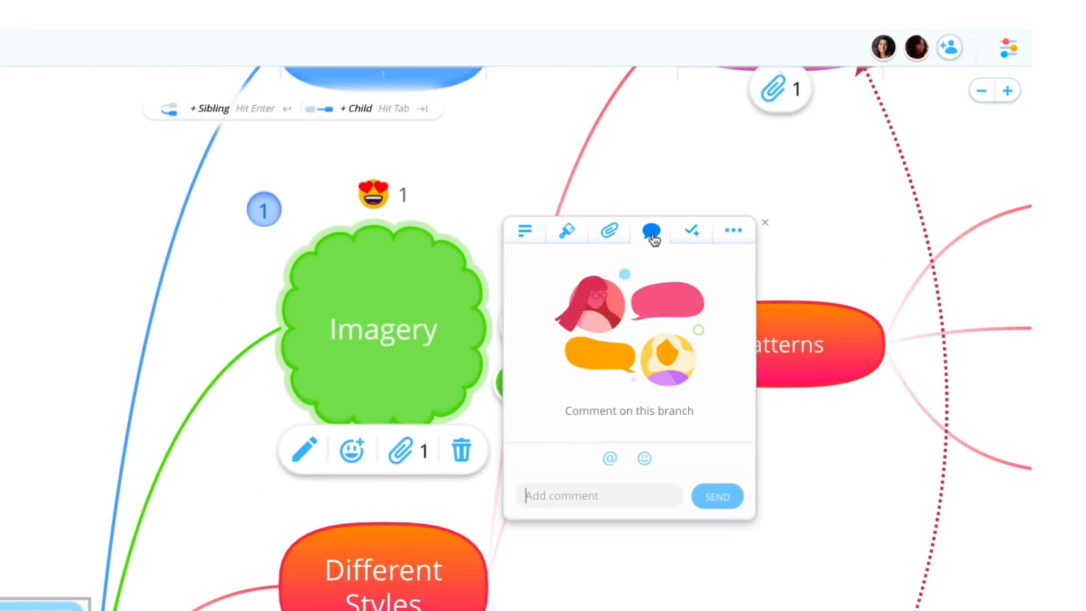
type("We need more natural")
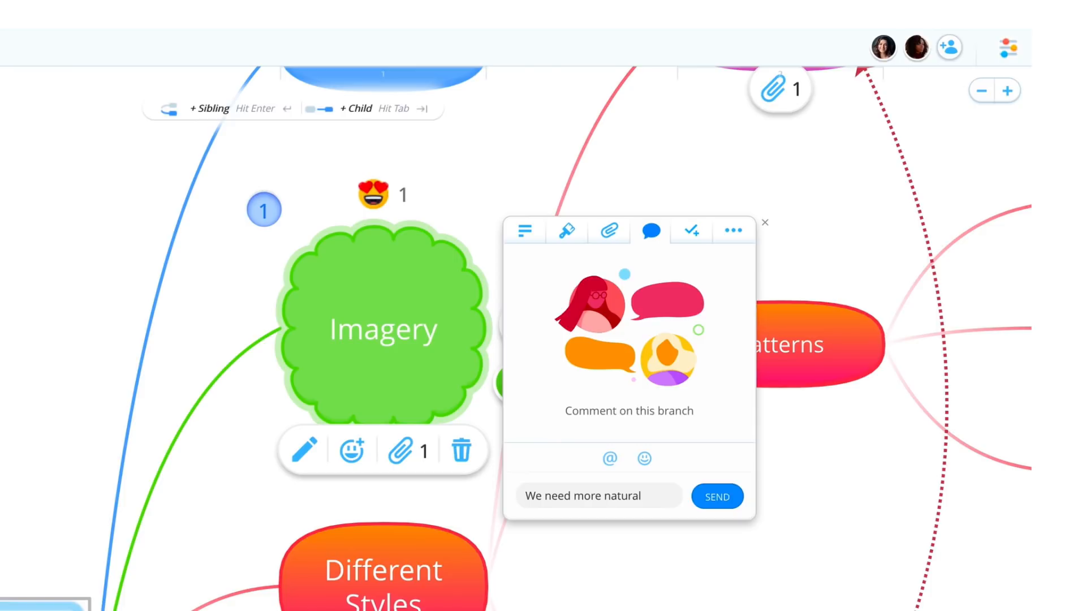
left_click(717, 496)
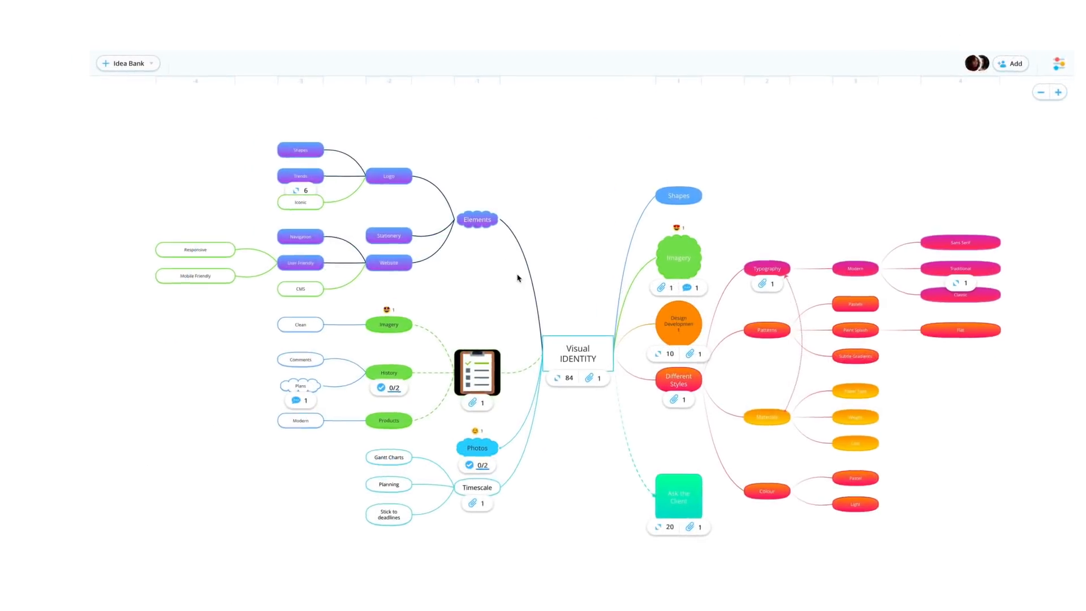
- Create child branches named Tone and Themes beneath the Imagery branch
left_click(127, 63)
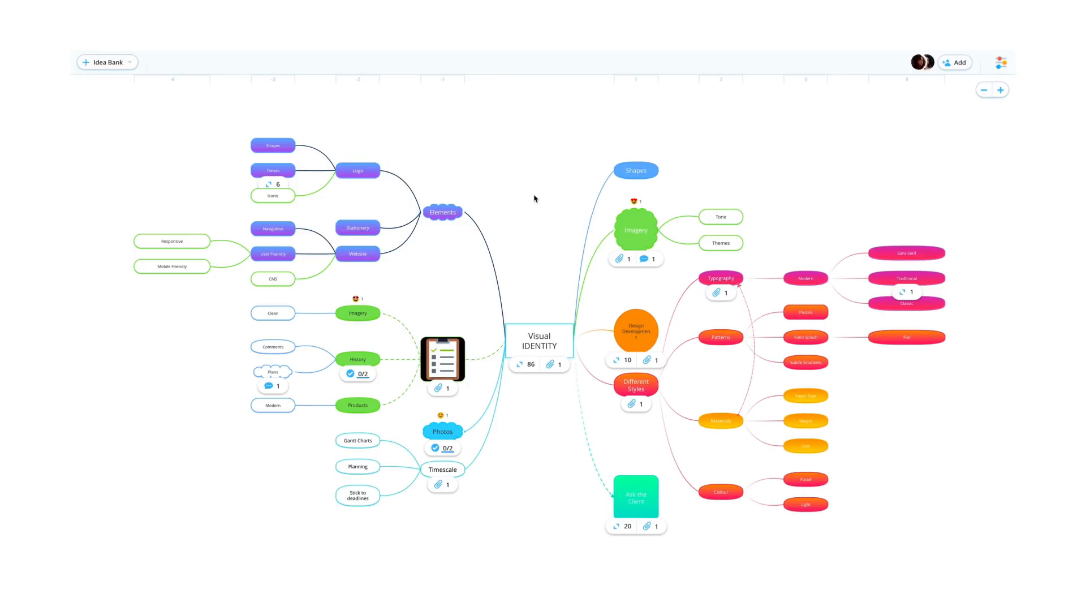
mouse_move(984, 72)
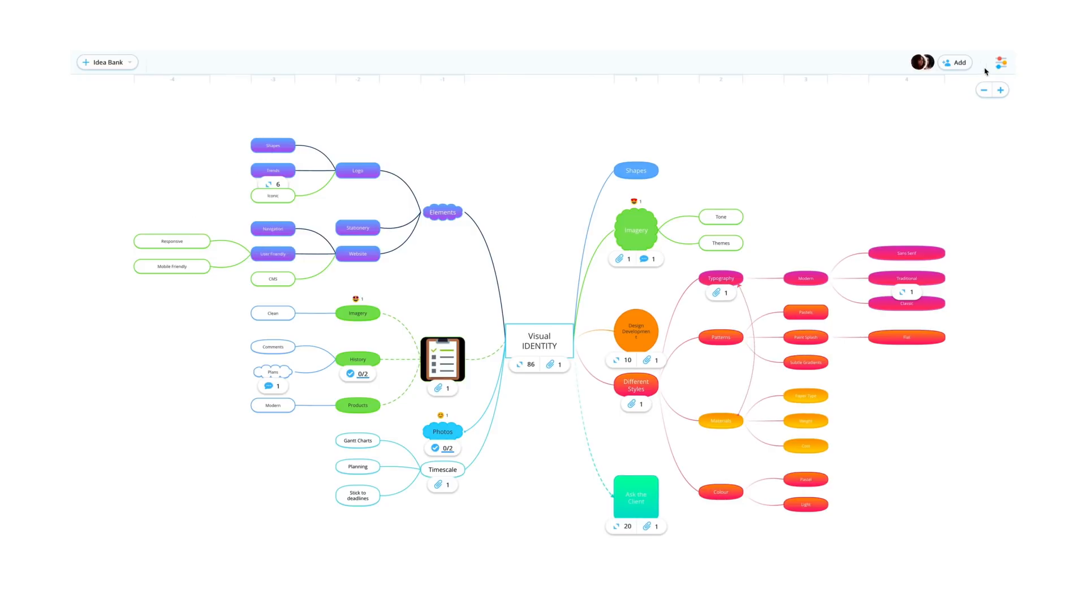
left_click(1000, 63)
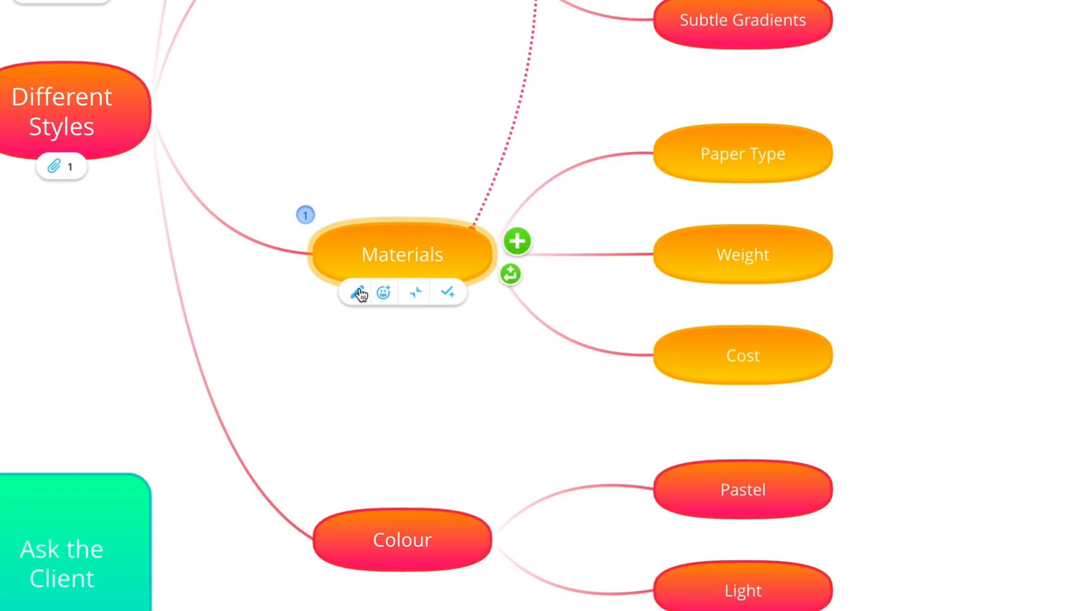
- Add a 'Source References' task to Materials, assigned to Myself and due Now
type("Source References")
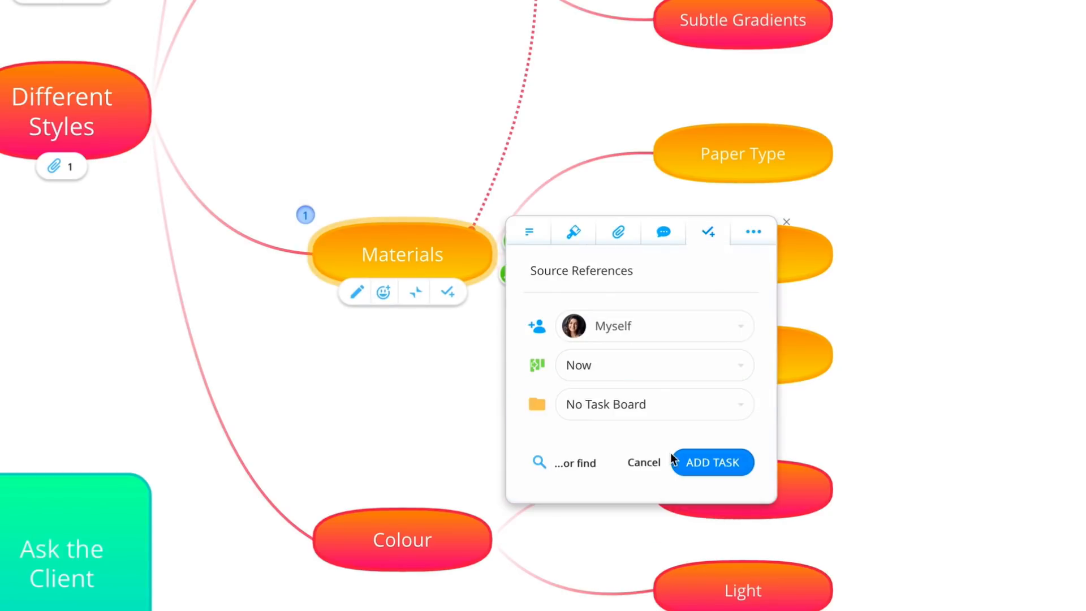
left_click(712, 463)
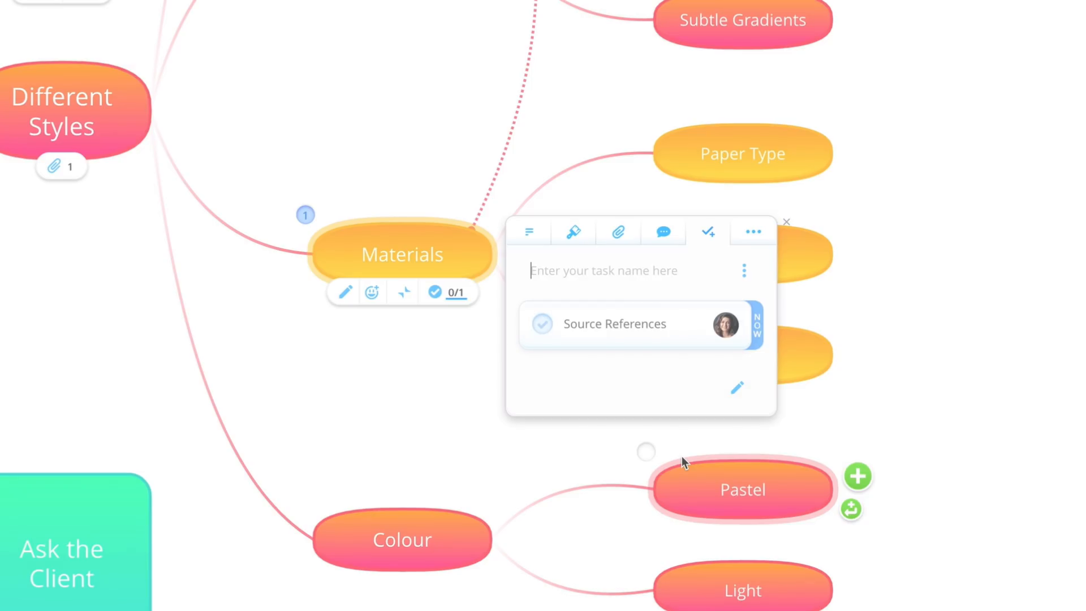